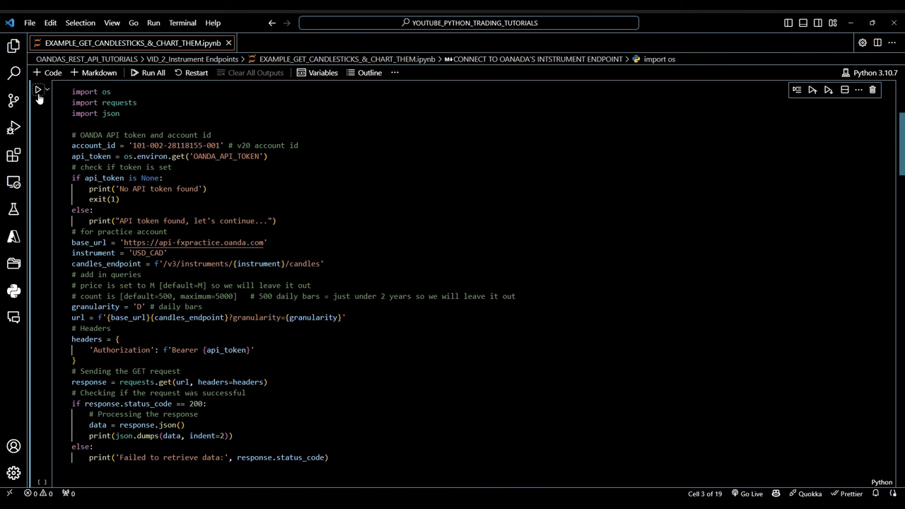
- Run the OANDA request cell and scroll through the USD_CAD daily candle JSON output
left_click(41, 91)
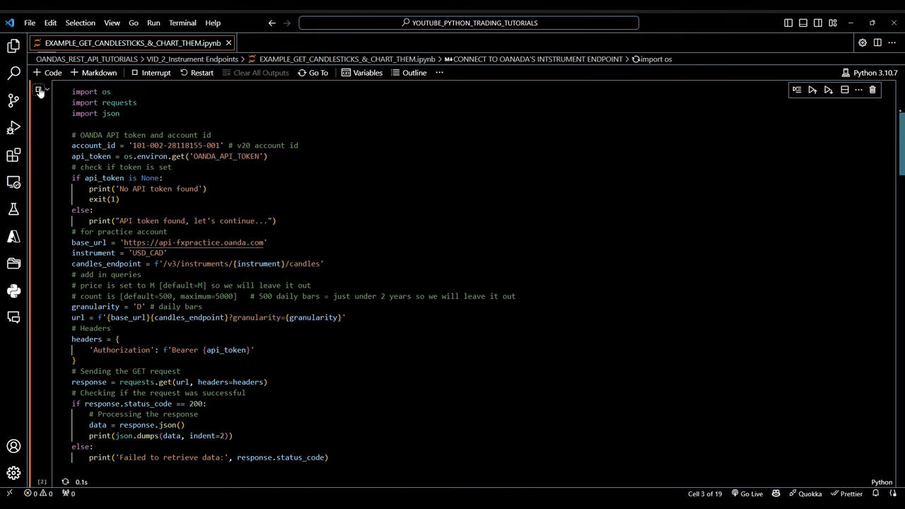
left_click(38, 88)
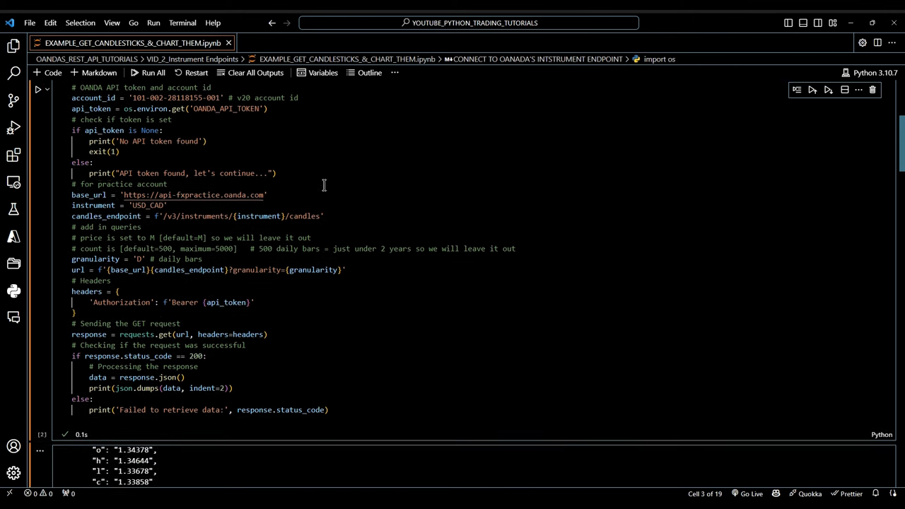
scroll("down", 3)
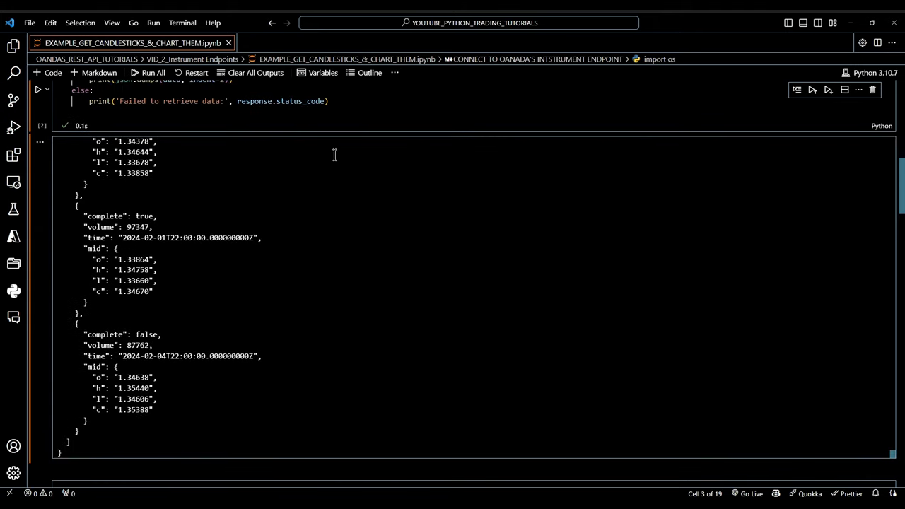
scroll("down", 3)
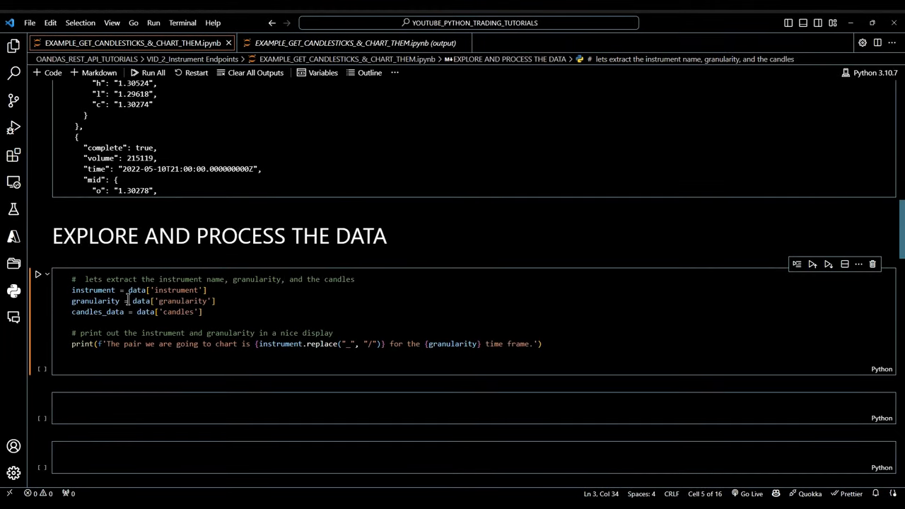
- Run the extraction cell to report USD/CAD on the D time frame
scroll("down", 3)
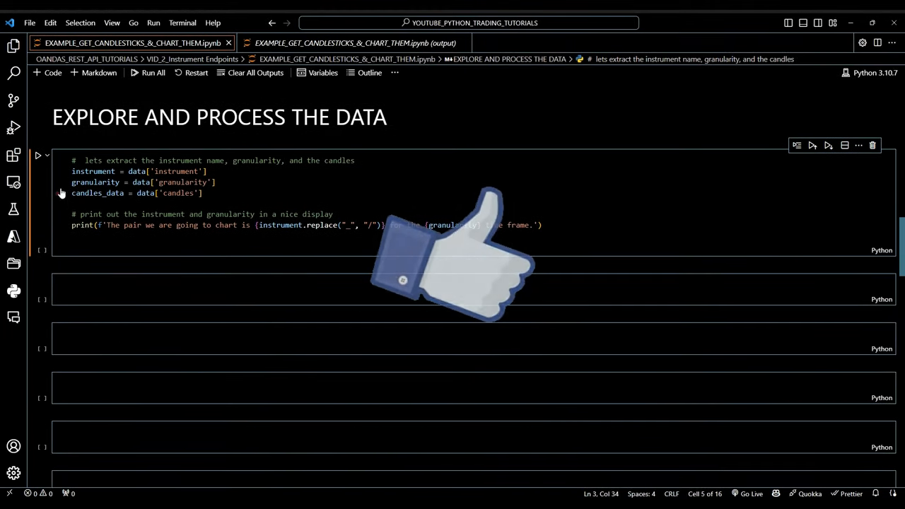
left_click(37, 155)
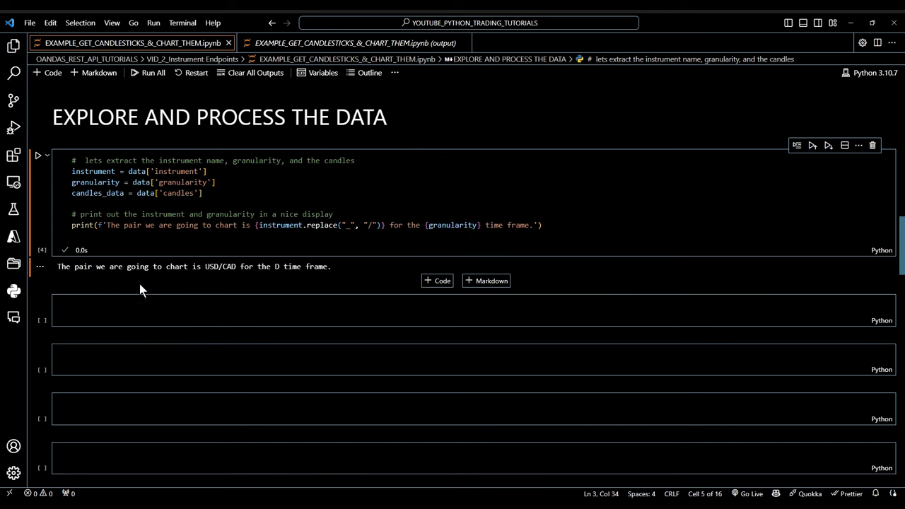
mouse_move(303, 282)
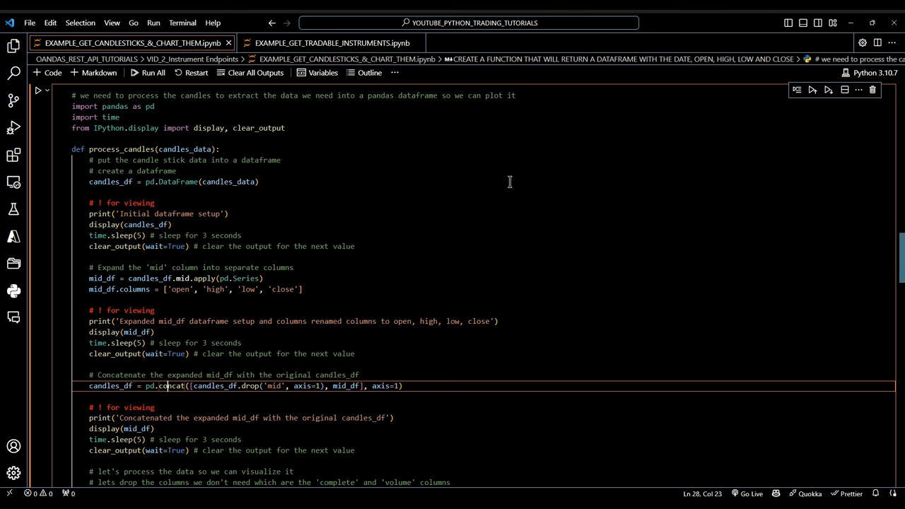
mouse_move(500, 179)
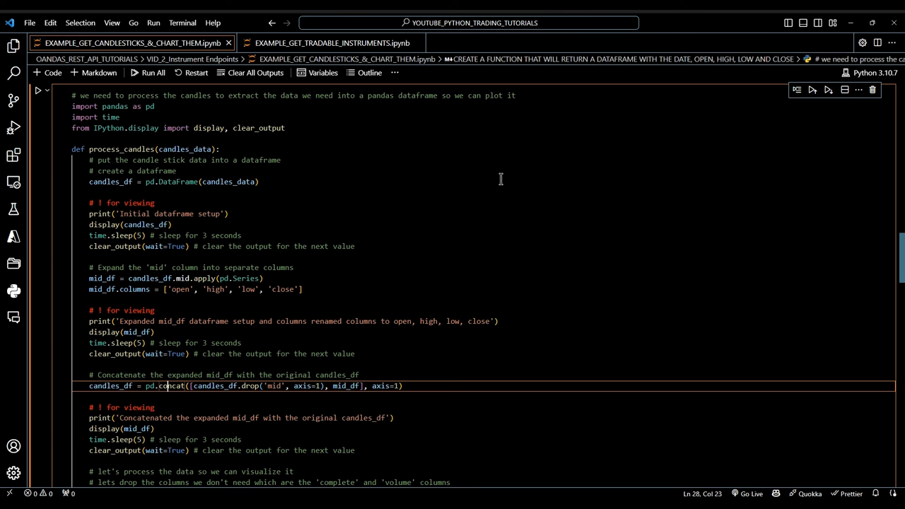
mouse_move(317, 161)
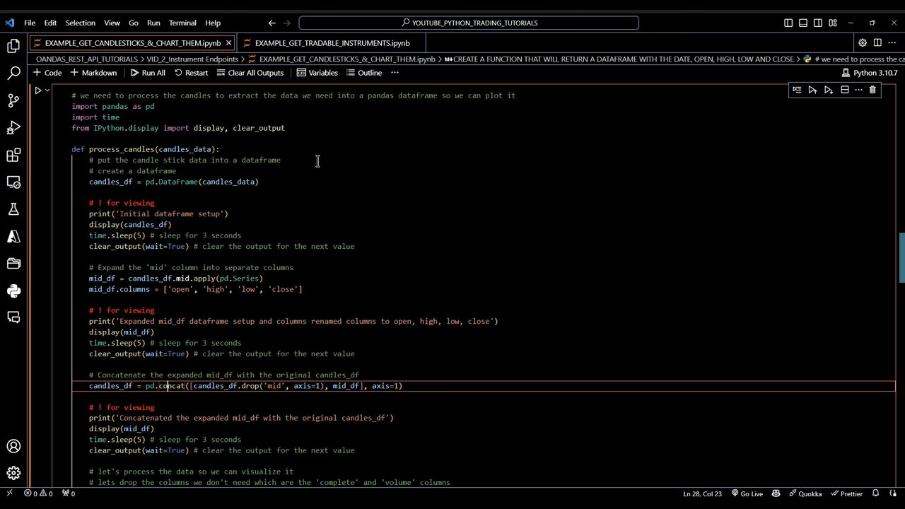
mouse_move(336, 160)
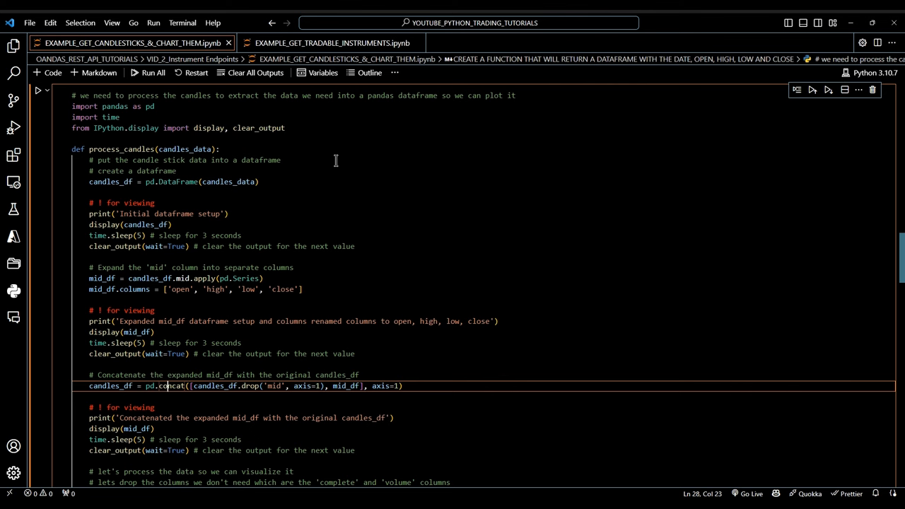
mouse_move(327, 167)
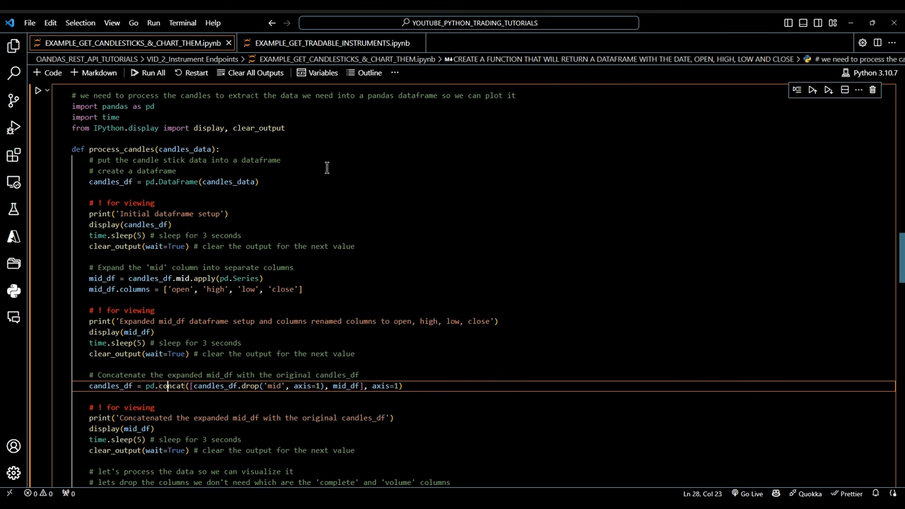
mouse_move(424, 217)
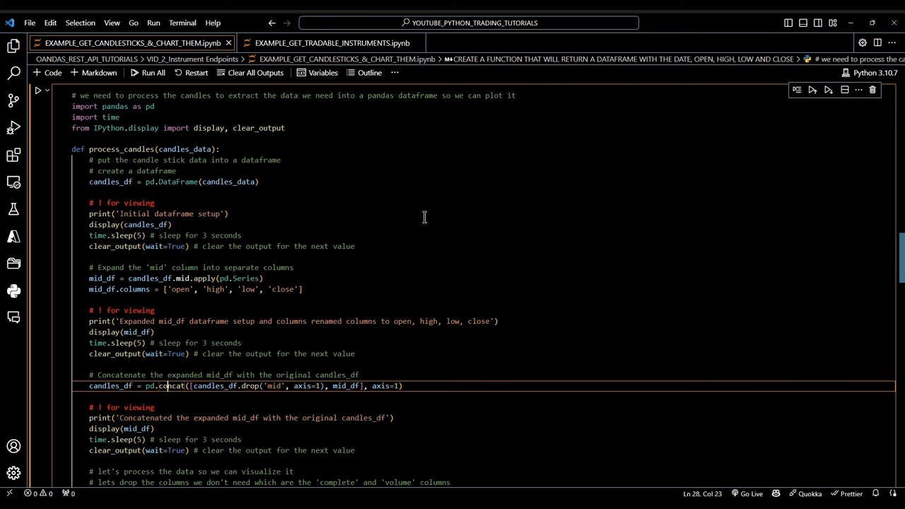
mouse_move(426, 217)
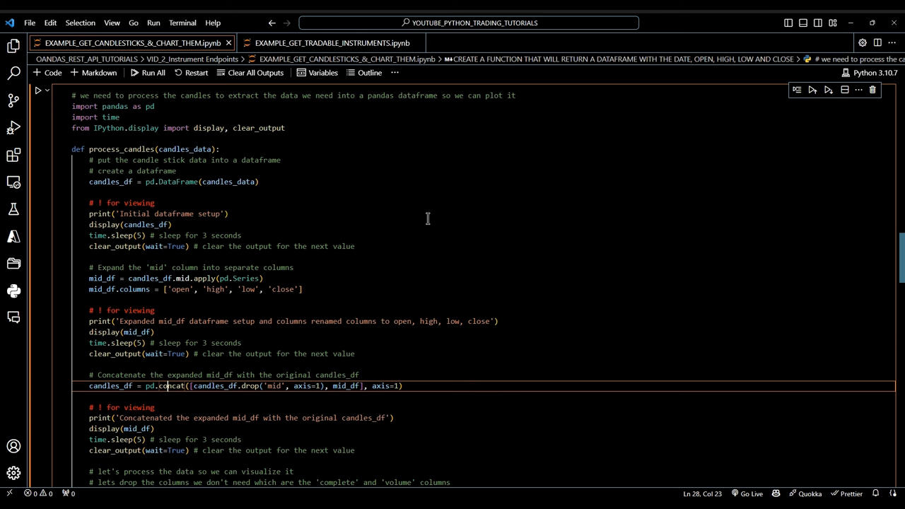
scroll("down", 3)
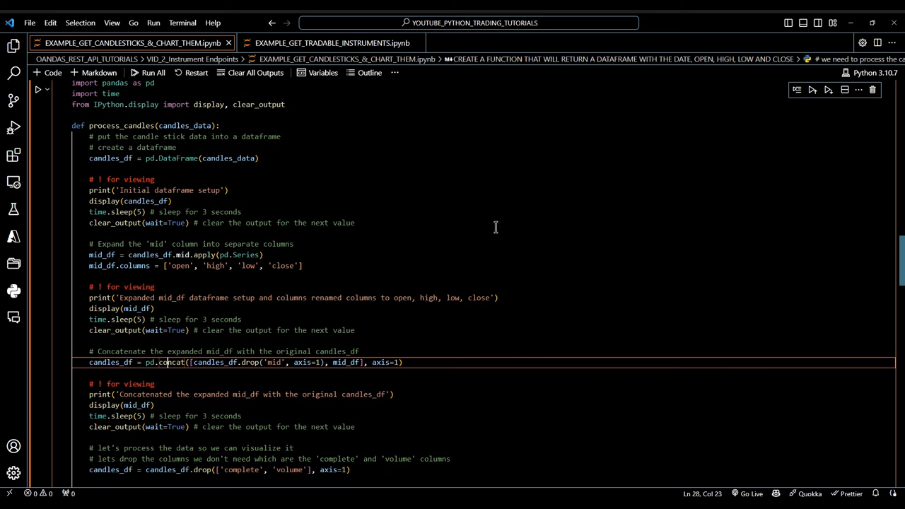
scroll("down", 3)
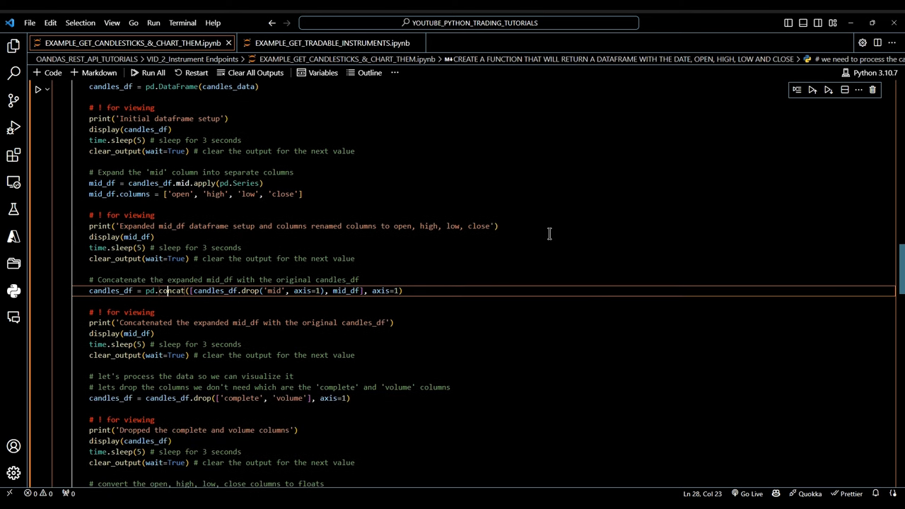
scroll("down", 3)
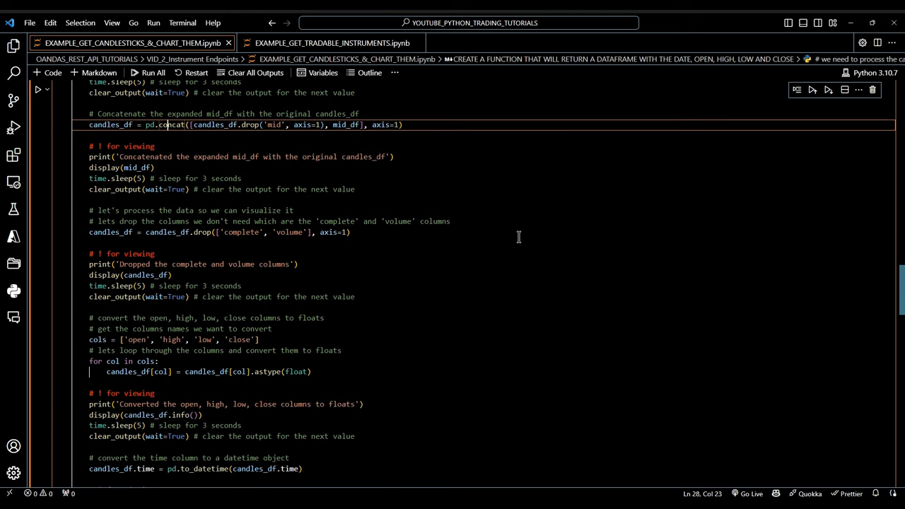
scroll("down", 3)
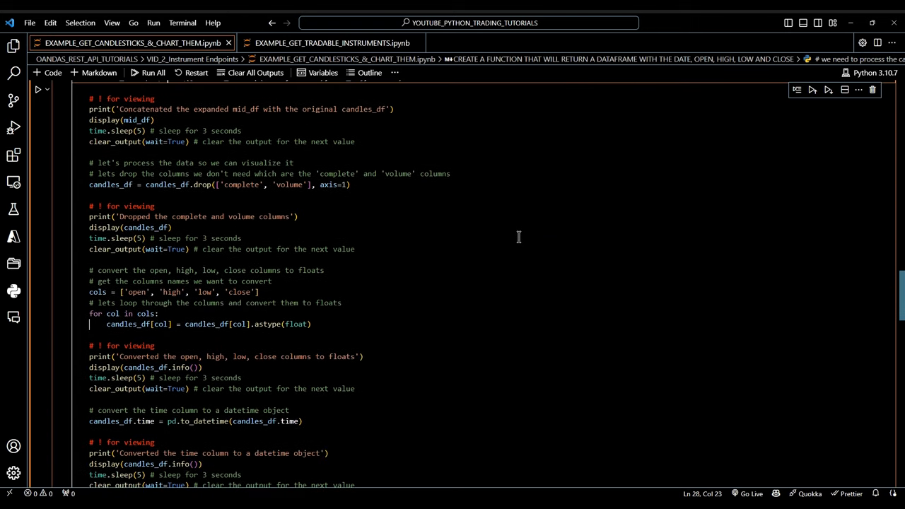
scroll("down", 3)
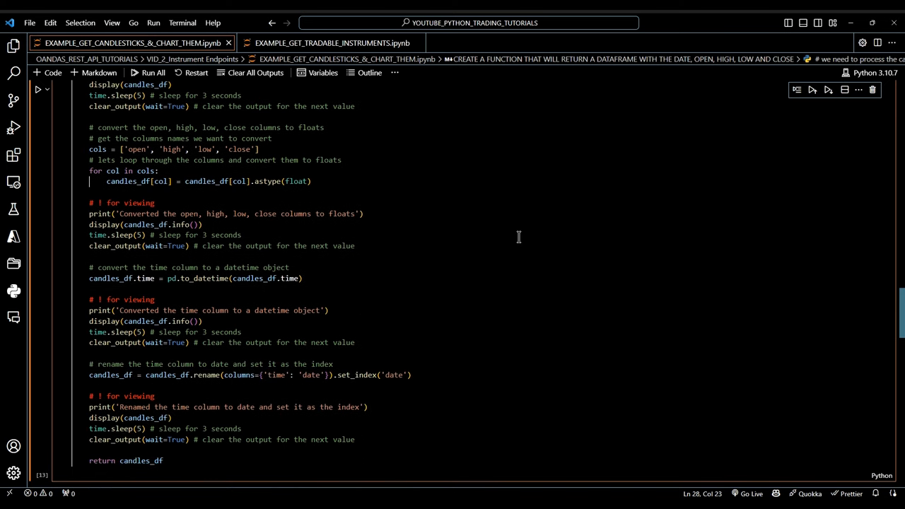
scroll("down", 3)
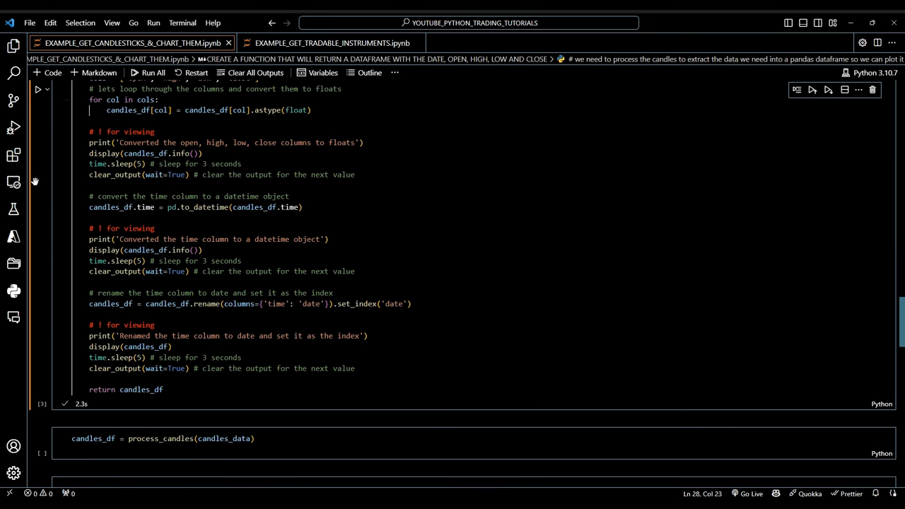
mouse_move(412, 363)
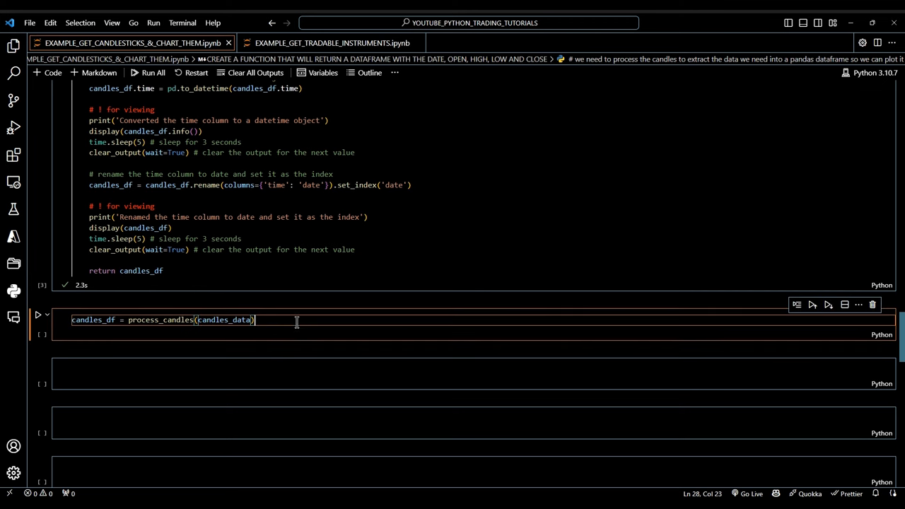
- Scroll down to the candles_df = process_candles(candles_data) cell
scroll("down", 3)
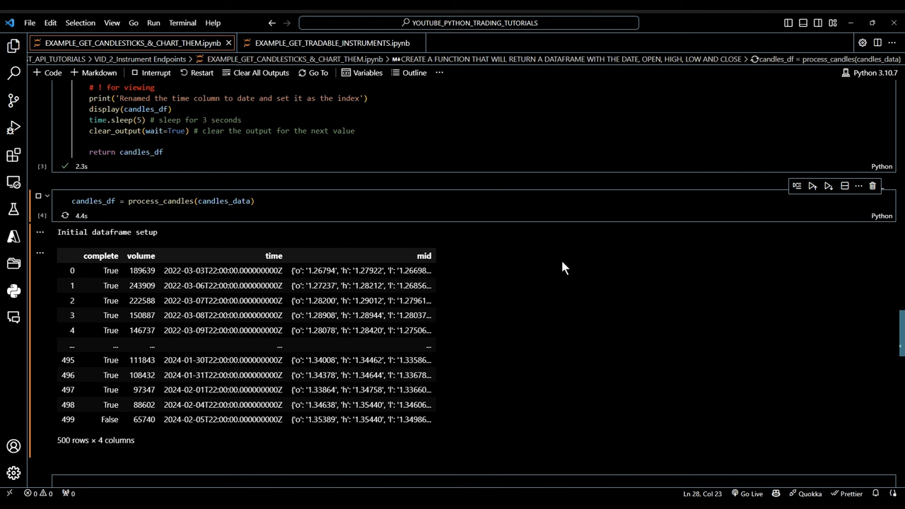
- Let process_candles finish, yielding the 500-row date-indexed open/high/low/close dataframe
left_click(812, 186)
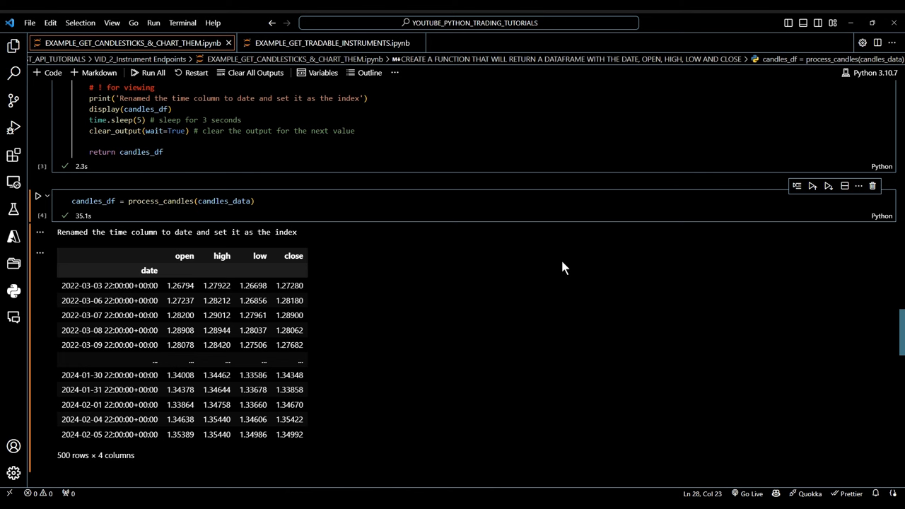
mouse_move(479, 283)
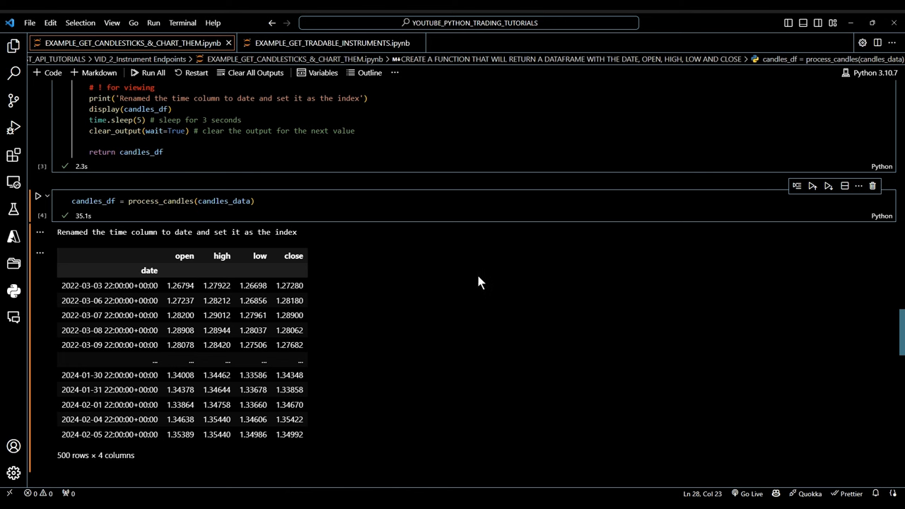
mouse_move(420, 296)
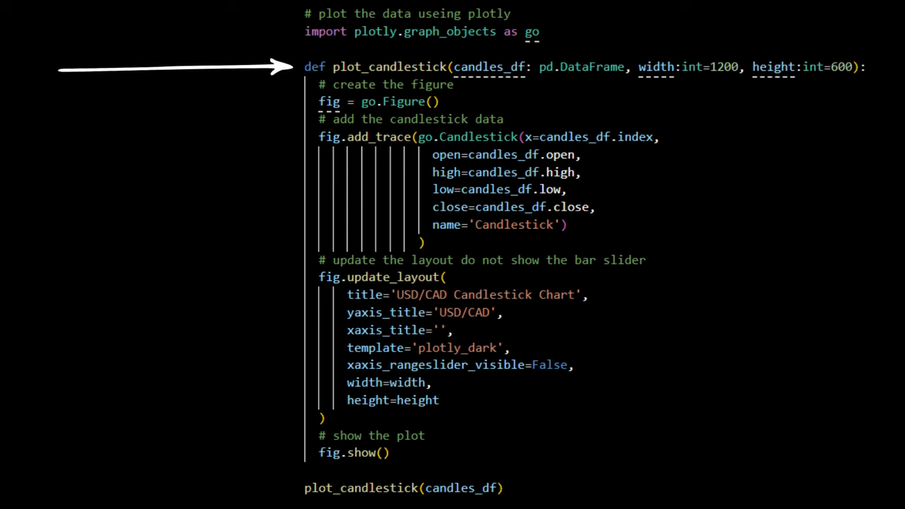
- Bring the Plotly plot_candlestick cell for the dark USD/CAD chart into view
left_click_drag(439, 49, 551, 99)
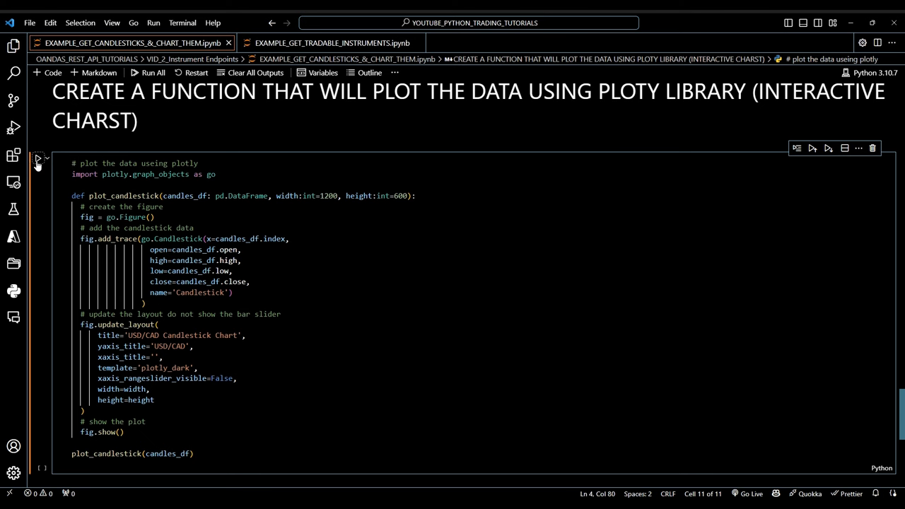
- Run plot_candlestick to render the dark USD/CAD chart spanning 2022 to early 2024
left_click(37, 157)
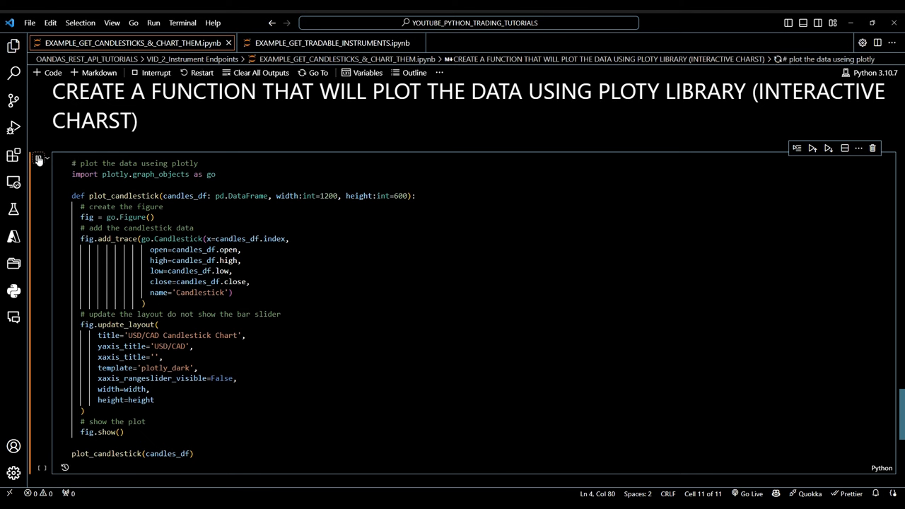
left_click(39, 157)
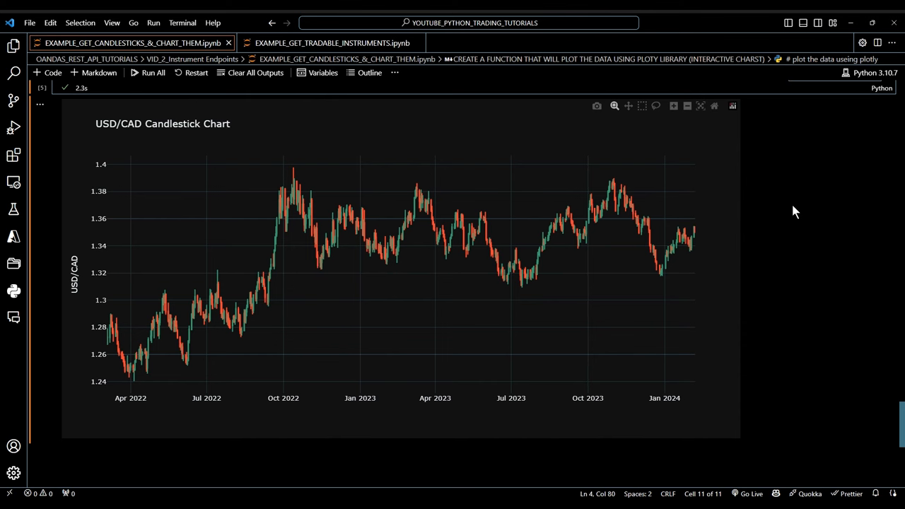
mouse_move(280, 492)
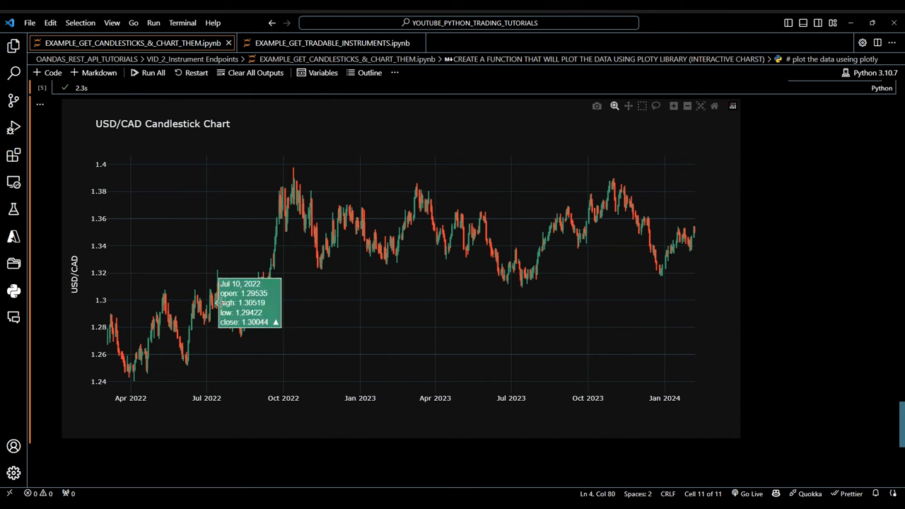
mouse_move(609, 225)
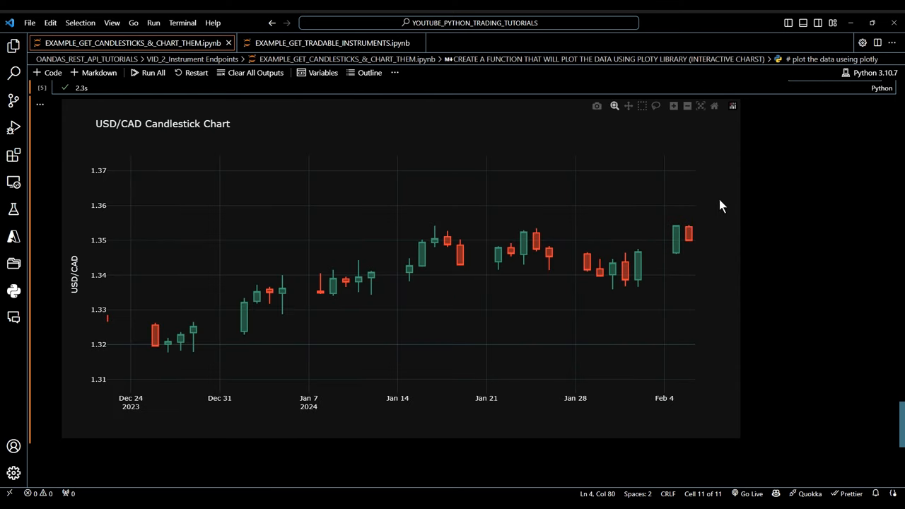
- Reset the chart axes to restore the full 2022–2024 date range
left_click(714, 106)
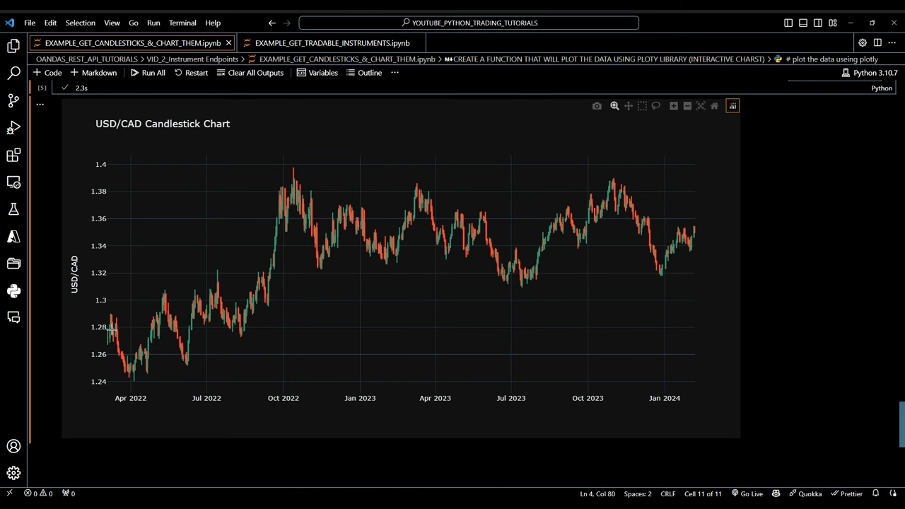
mouse_move(113, 329)
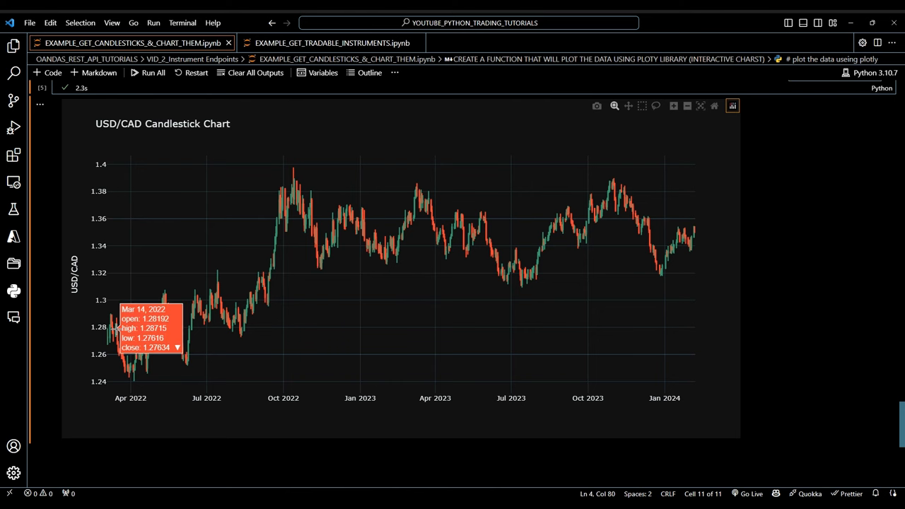